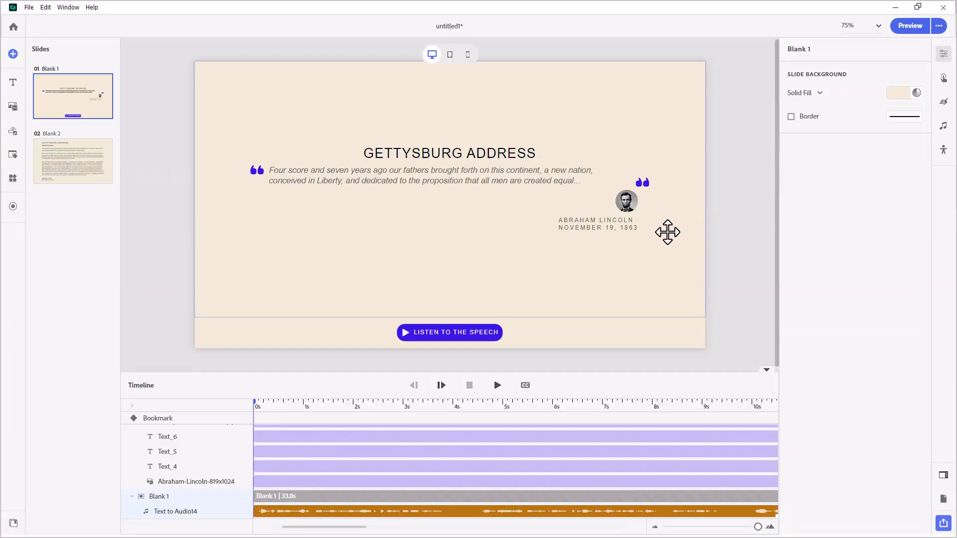
mouse_move(469, 78)
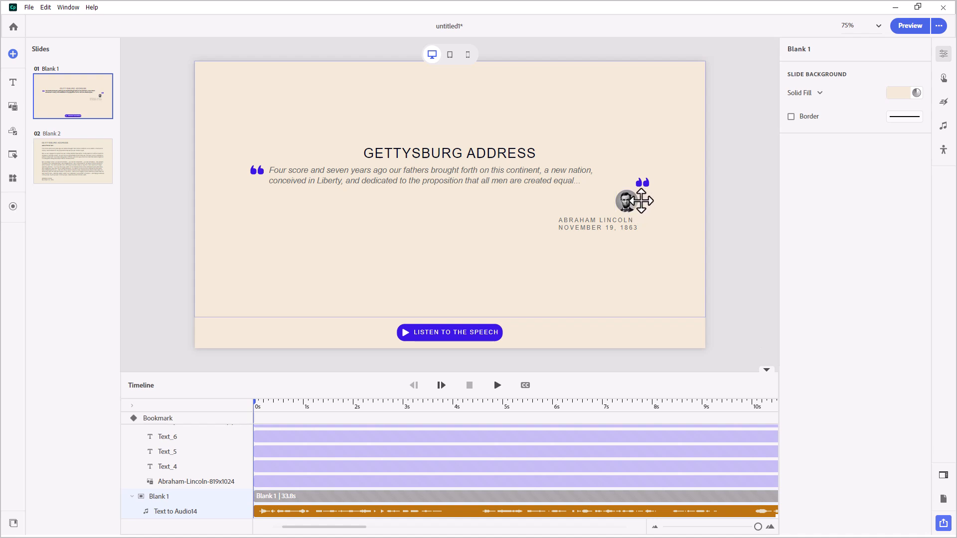
mouse_move(471, 345)
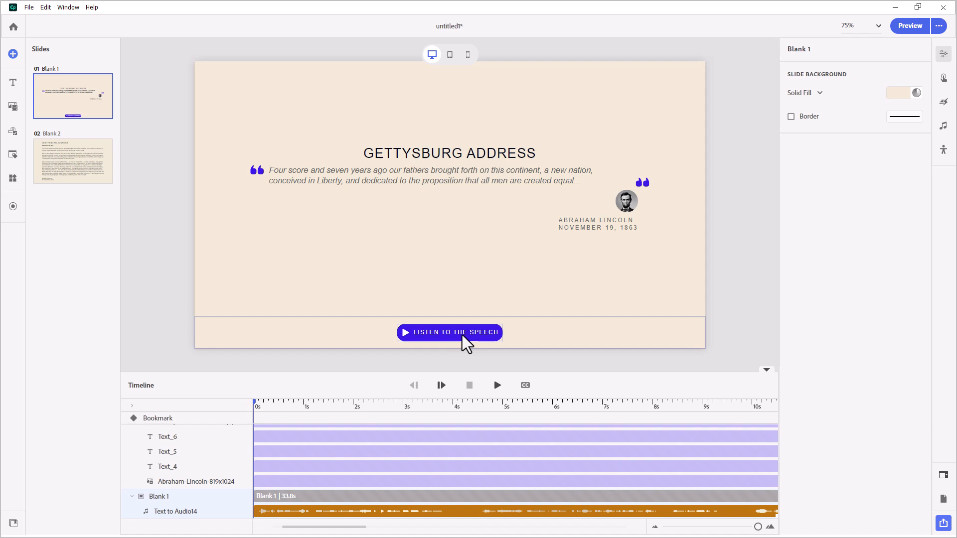
mouse_move(481, 341)
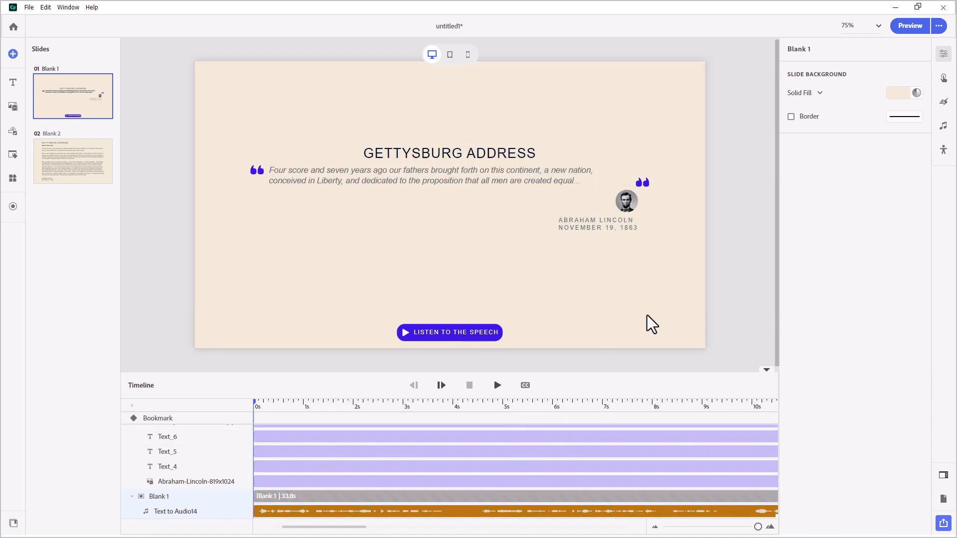
mouse_move(944, 126)
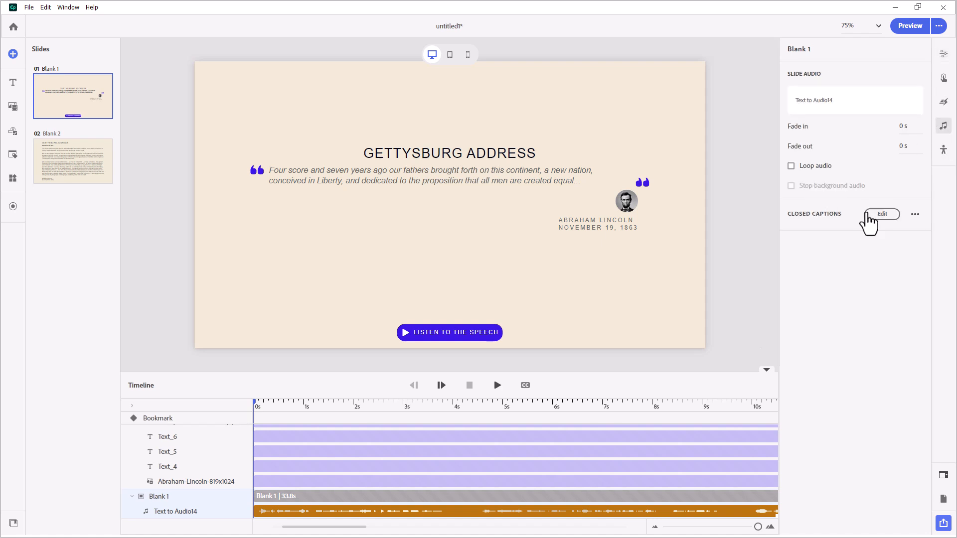
- Open the speech audio's closed captions and scroll to the second caption at 4.50 seconds
left_click(882, 214)
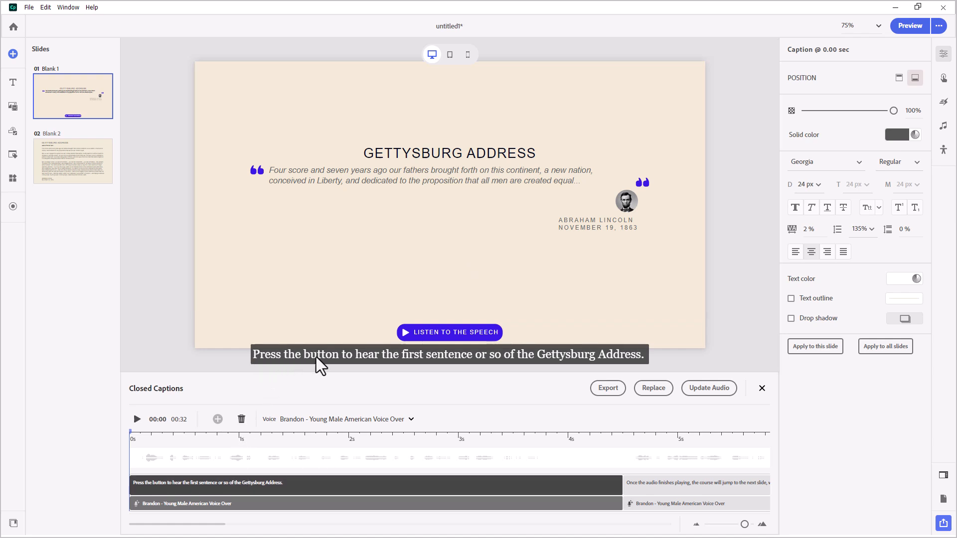
mouse_move(537, 365)
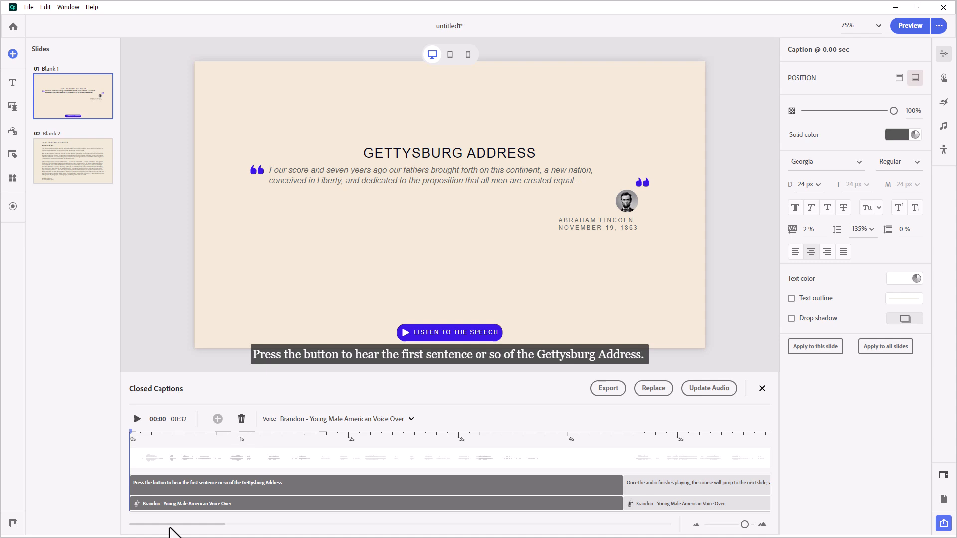
left_click_drag(171, 524, 283, 524)
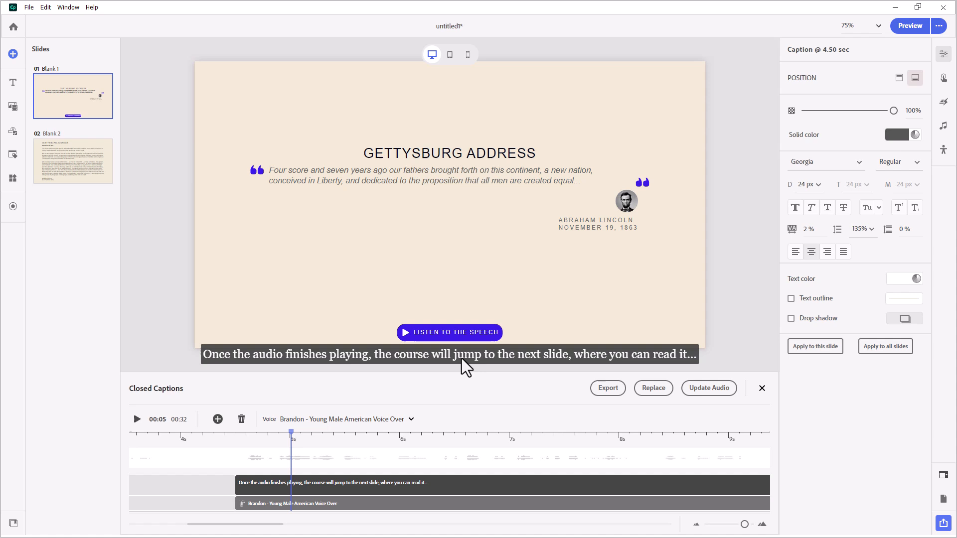
mouse_move(679, 368)
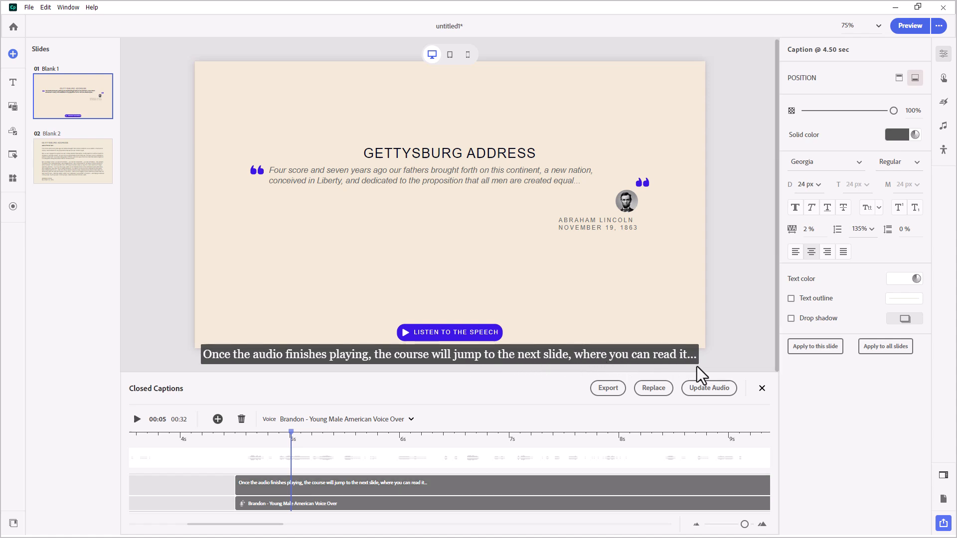
mouse_move(235, 531)
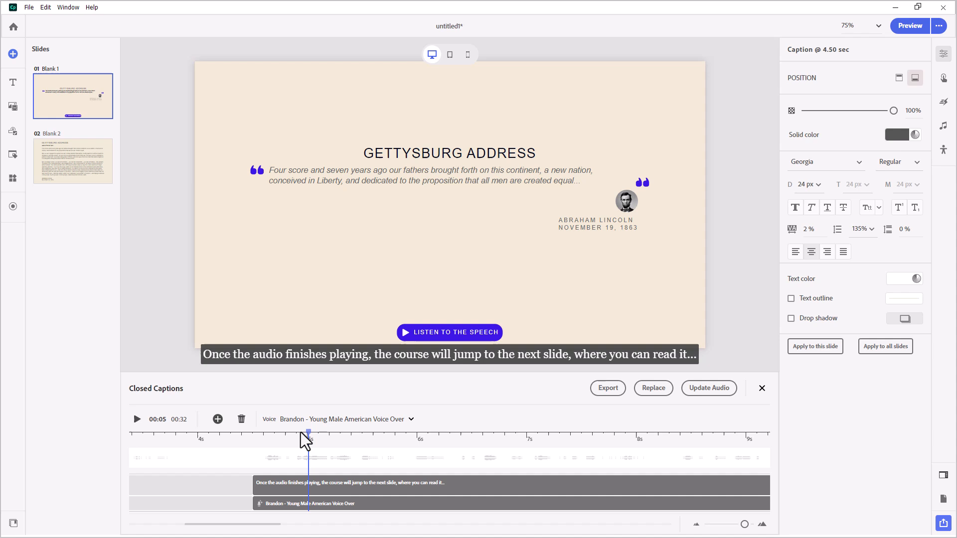
mouse_move(272, 451)
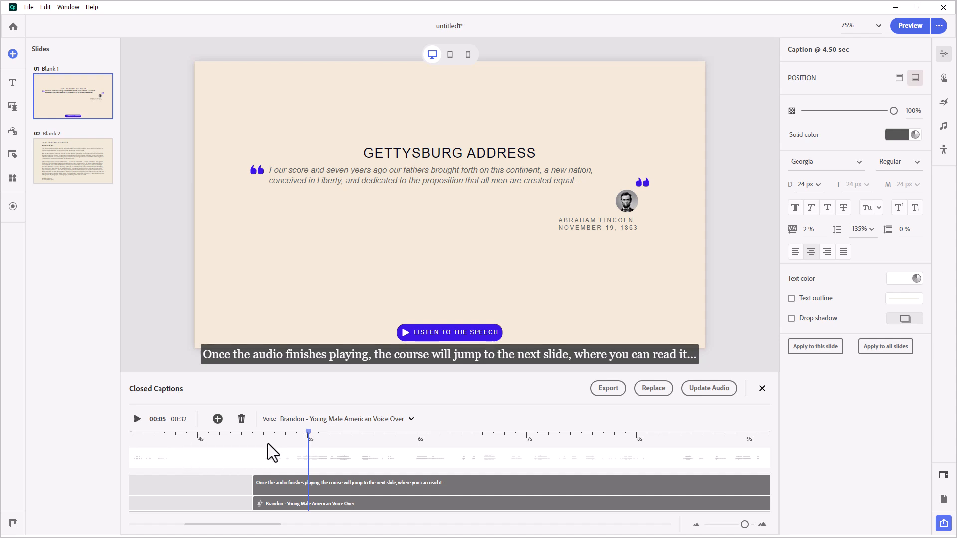
mouse_move(178, 450)
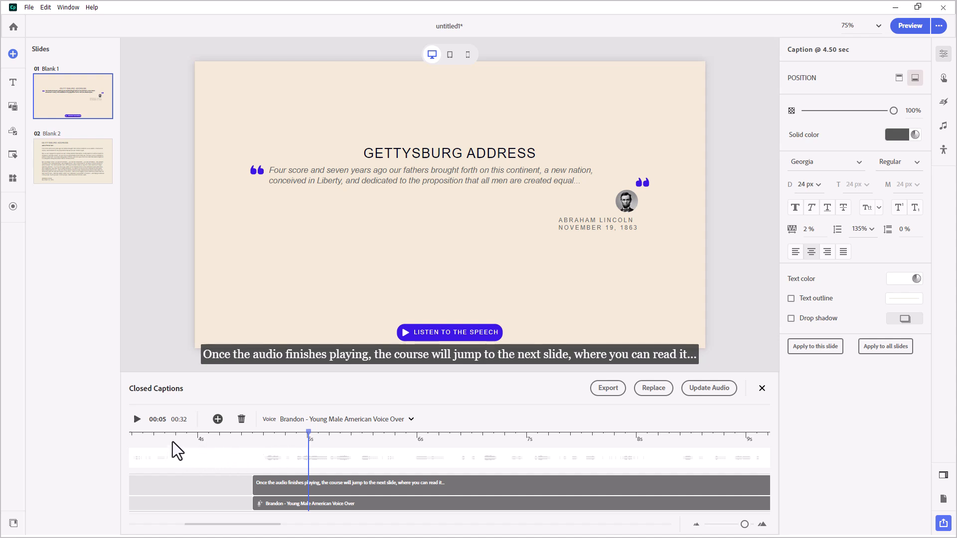
mouse_move(226, 477)
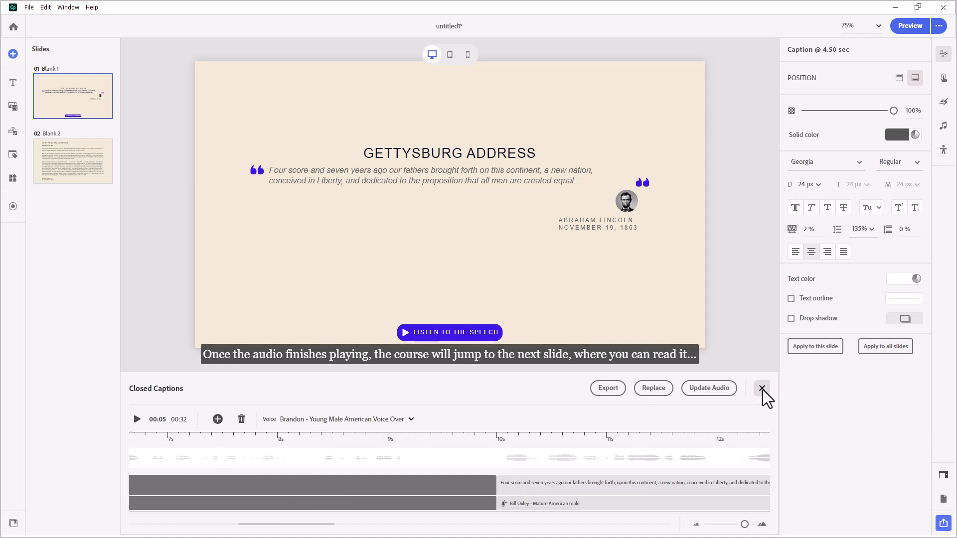
- Close the captions editor and play the timeline to about 9.8 seconds
left_click(762, 388)
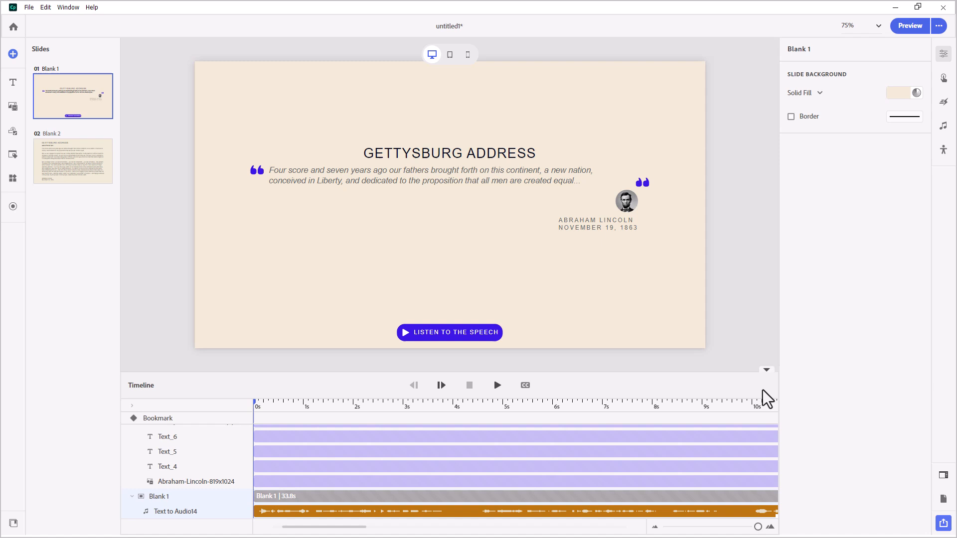
mouse_move(460, 525)
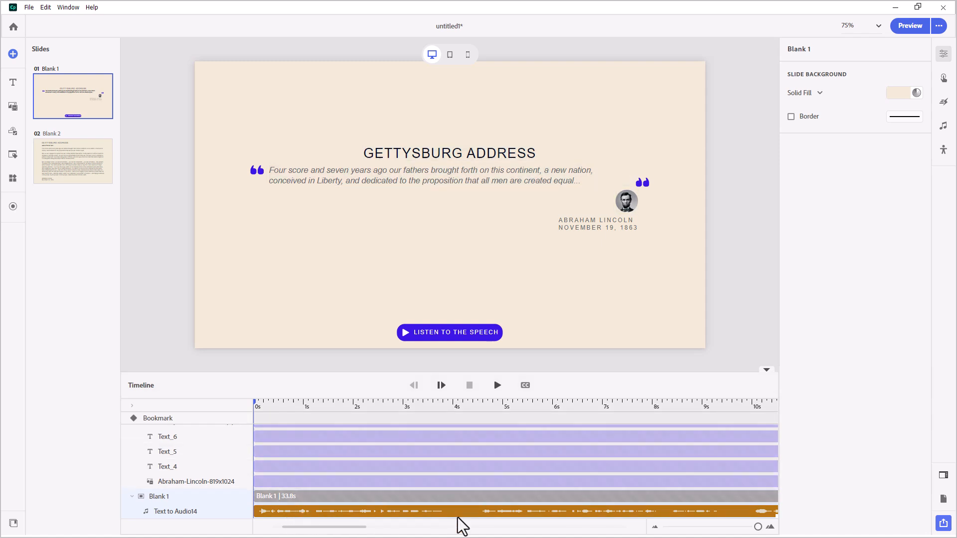
mouse_move(473, 430)
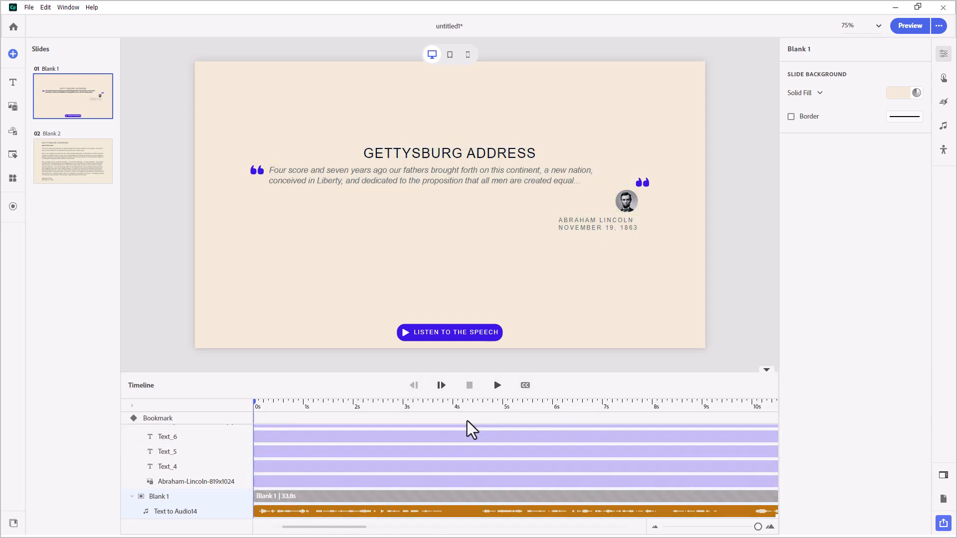
mouse_move(462, 368)
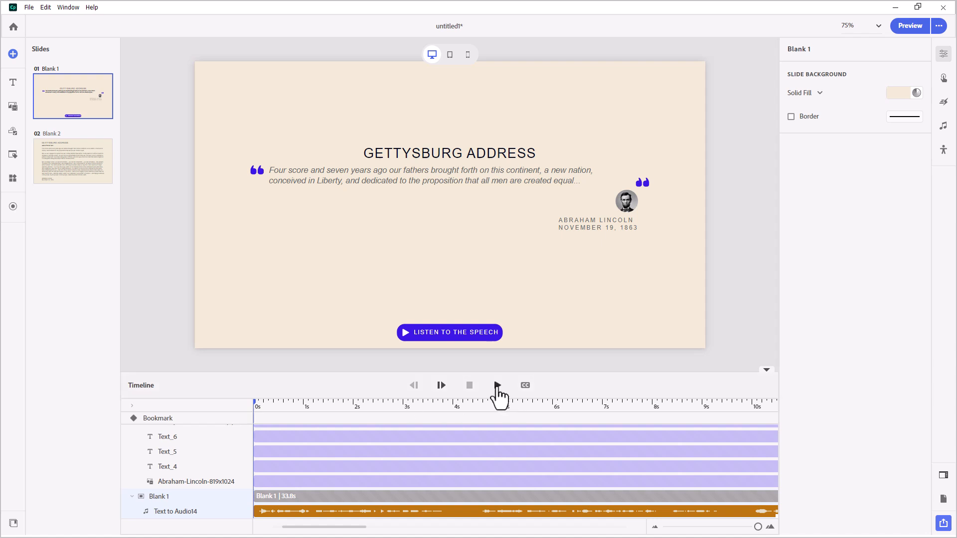
left_click(497, 385)
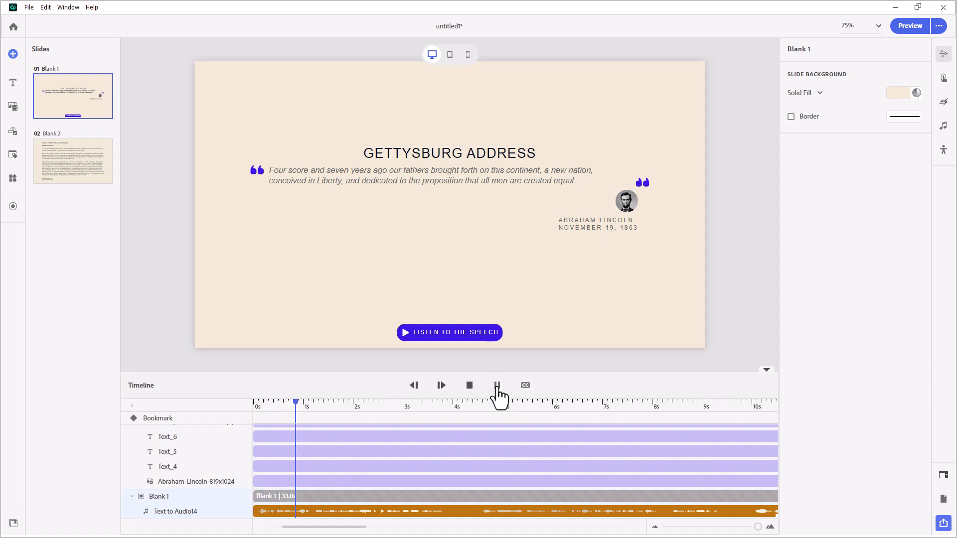
left_click(497, 385)
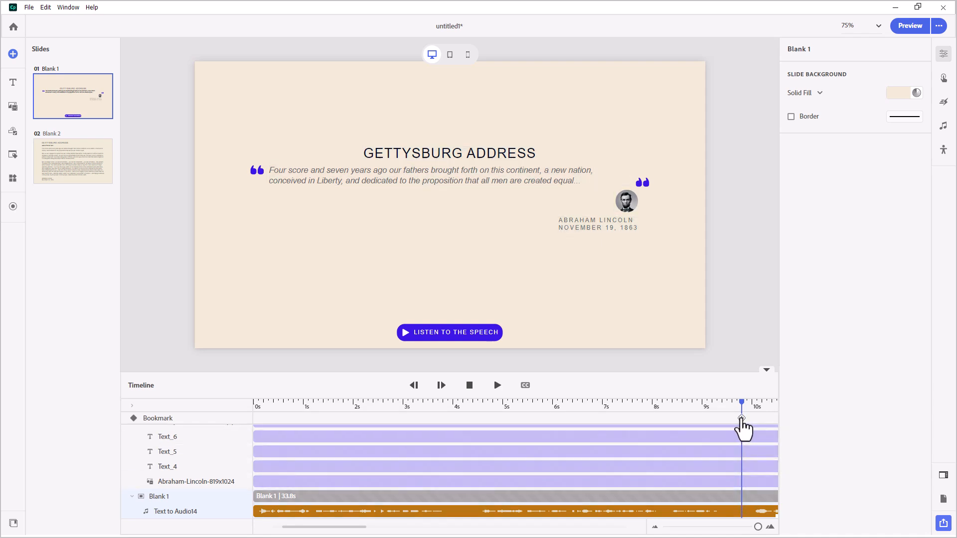
- Add a bookmark named 'Pause' at about 9.8 seconds with a Pause timeline action
left_click(741, 418)
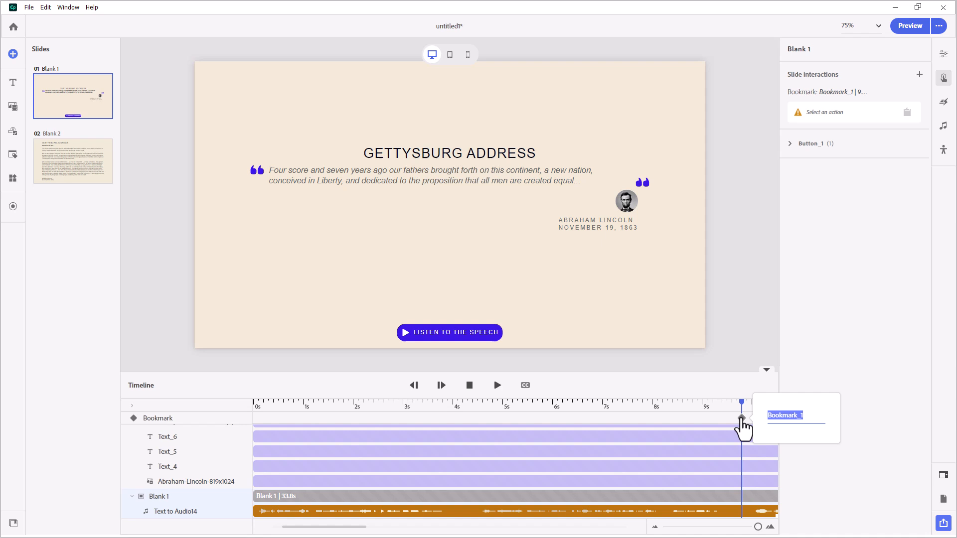
type("Pause")
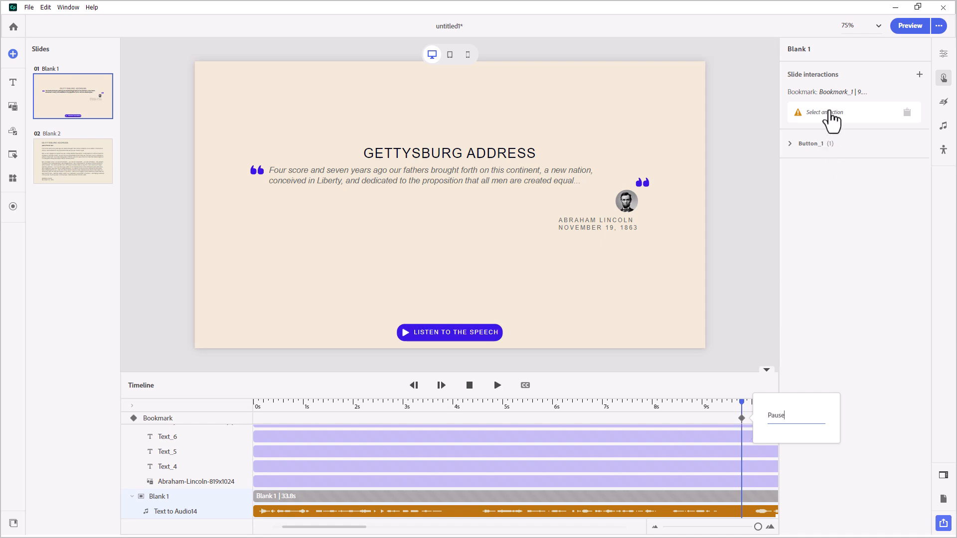
left_click(825, 111)
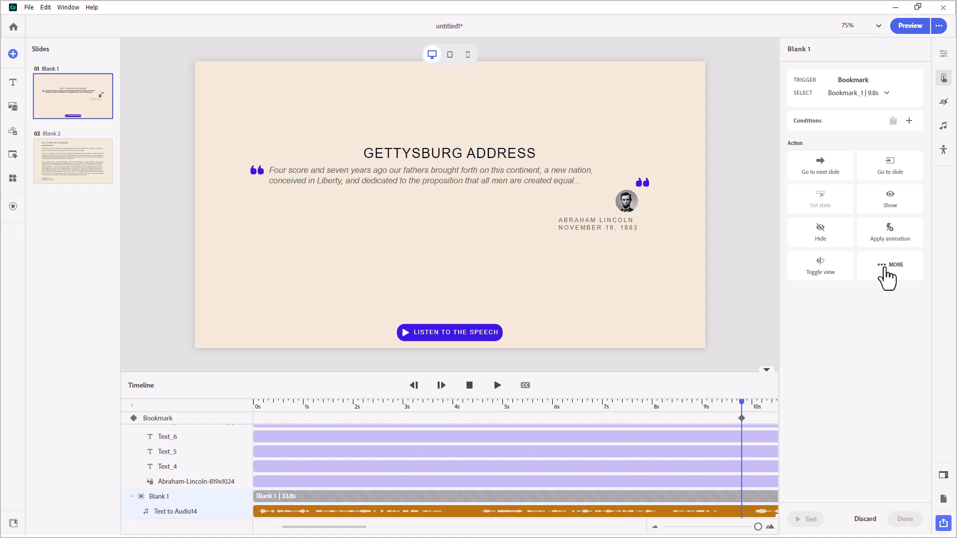
left_click(890, 265)
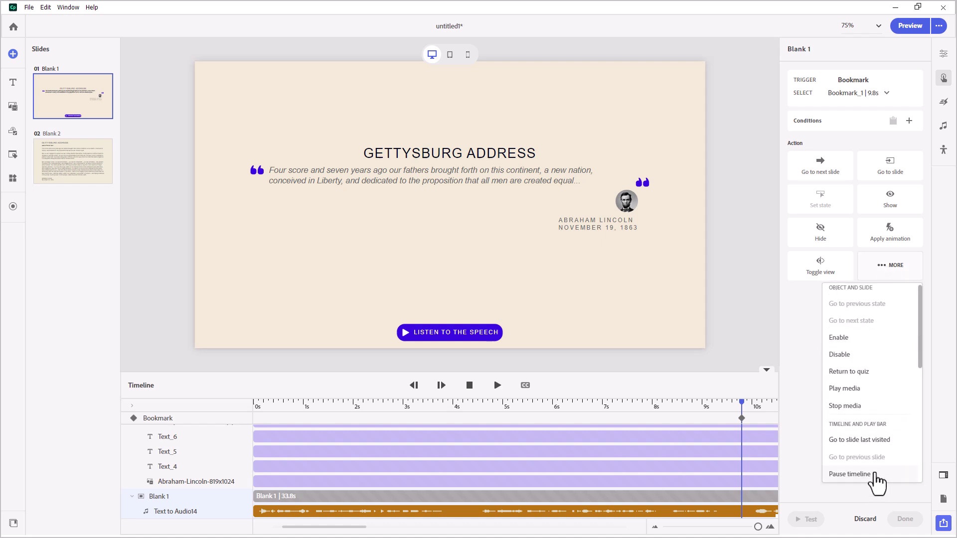
left_click(849, 474)
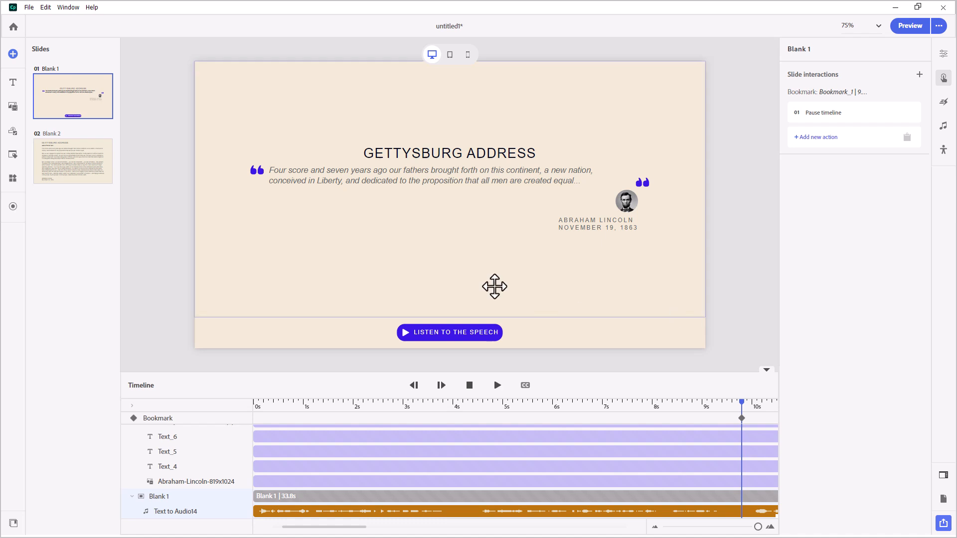
mouse_move(452, 346)
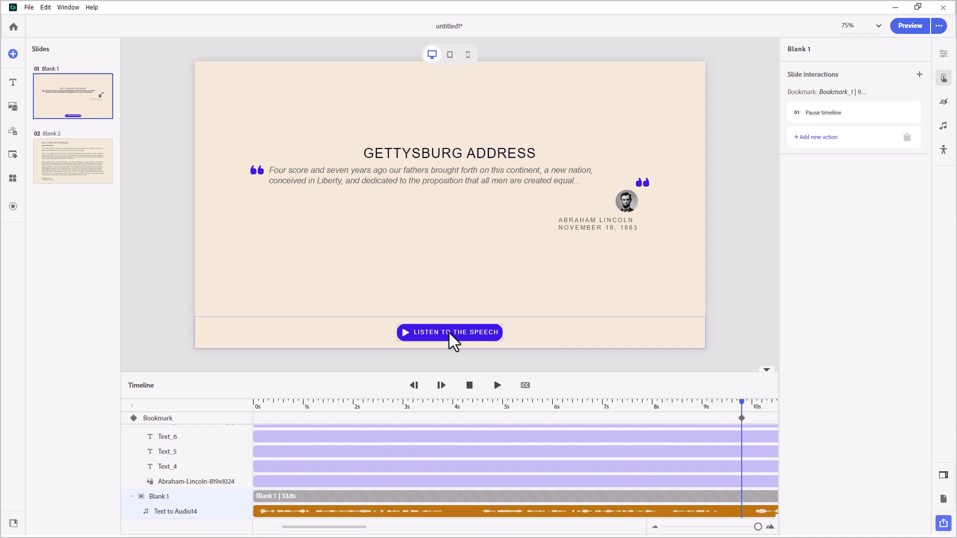
- Give the Listen to the speech button a Resume Timeline action
left_click(450, 332)
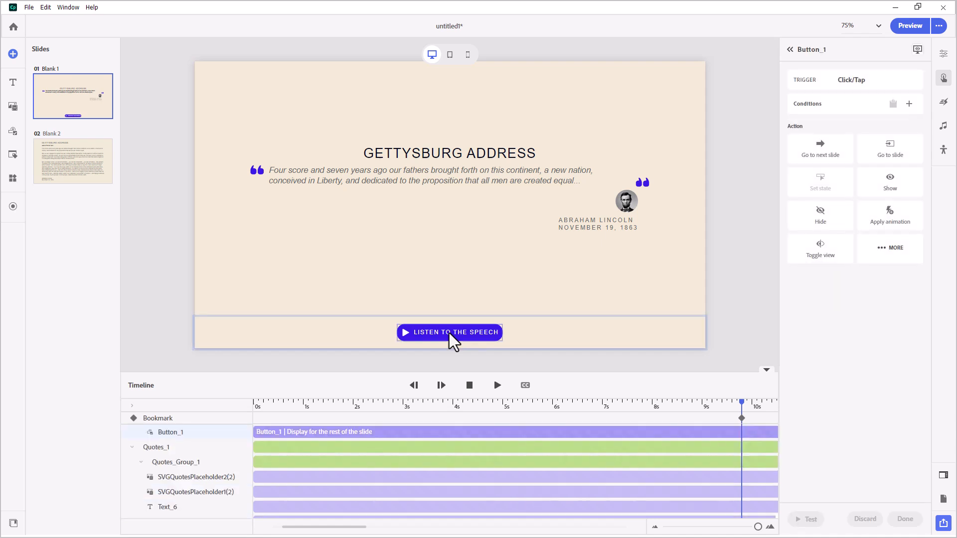
mouse_move(887, 251)
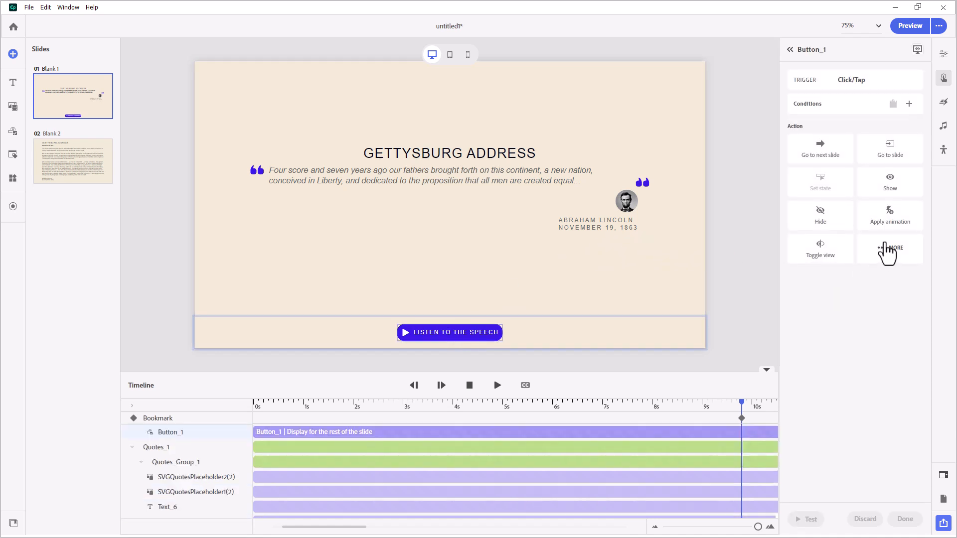
left_click(890, 247)
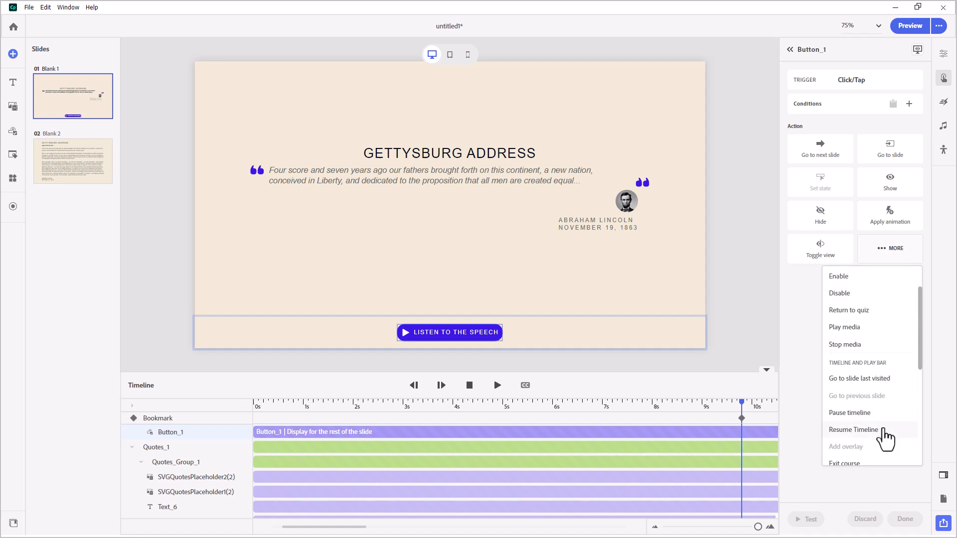
left_click(854, 430)
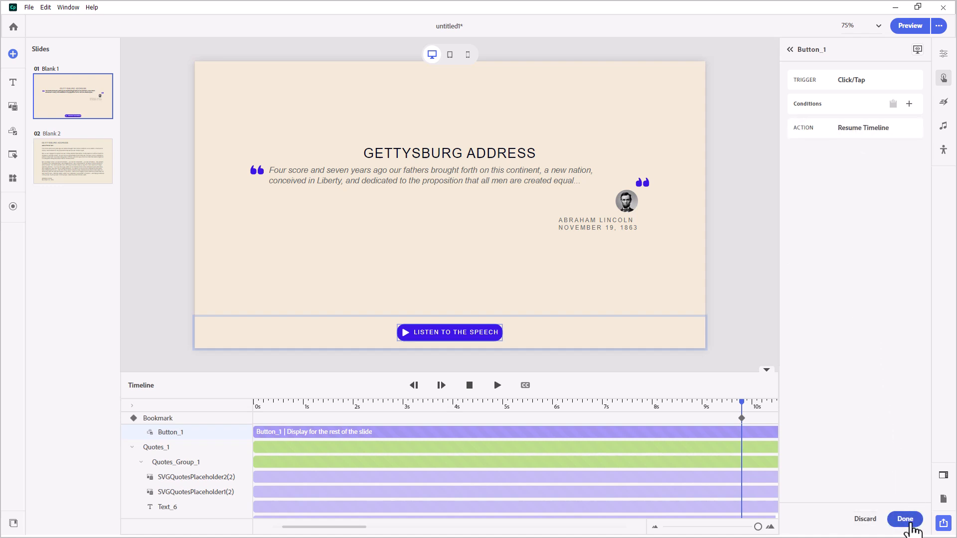
left_click(904, 519)
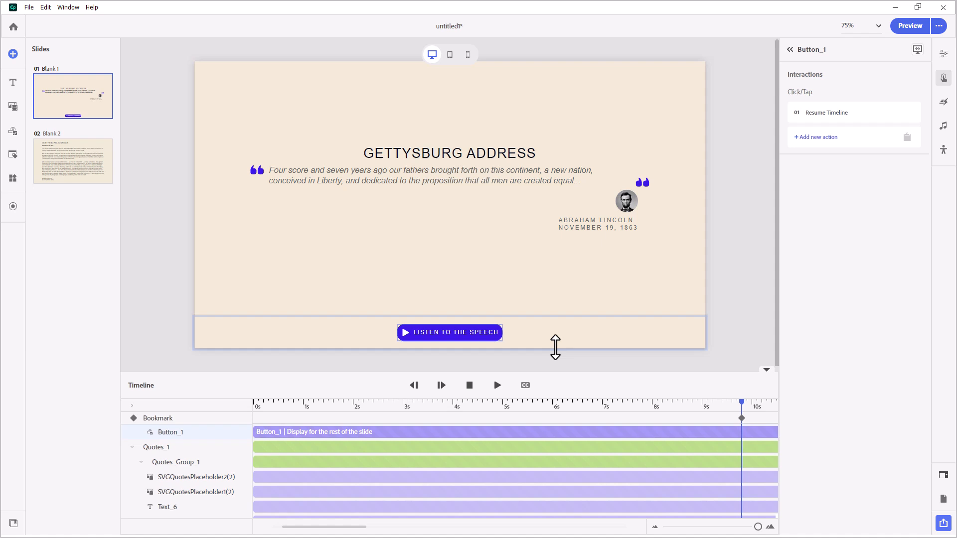
mouse_move(564, 370)
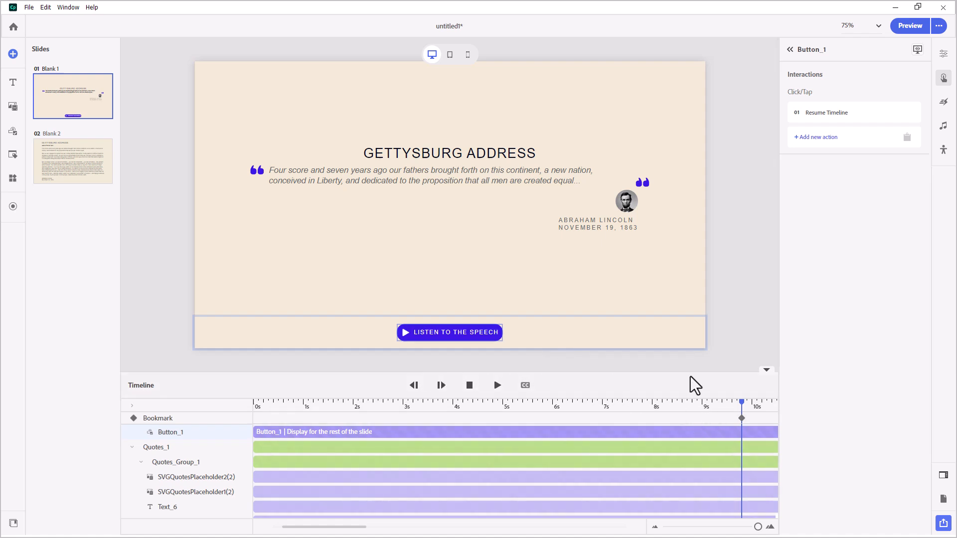
mouse_move(568, 373)
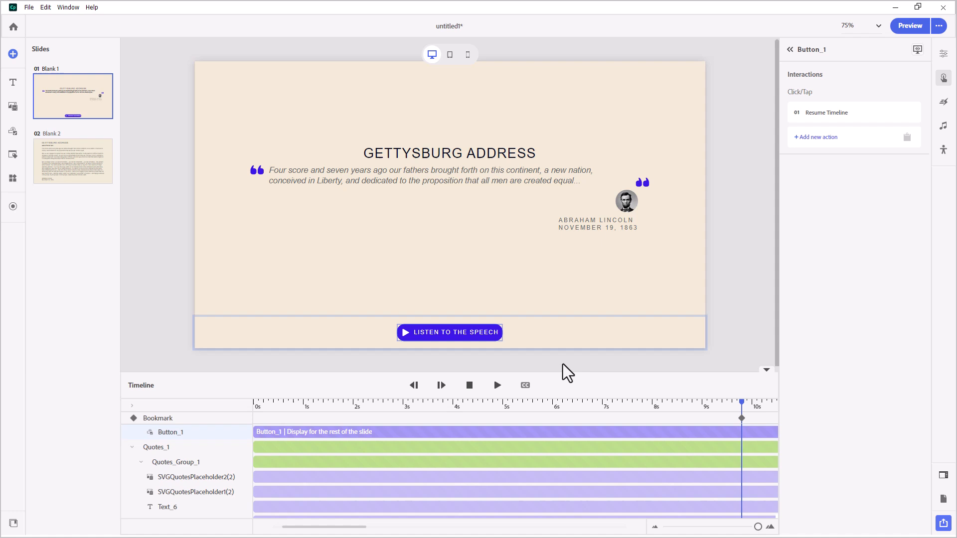
mouse_move(620, 398)
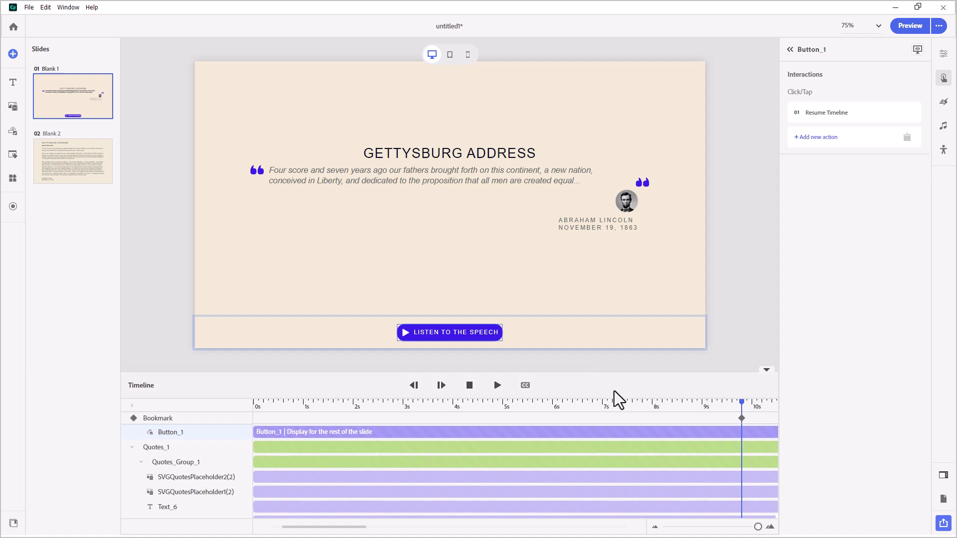
mouse_move(464, 352)
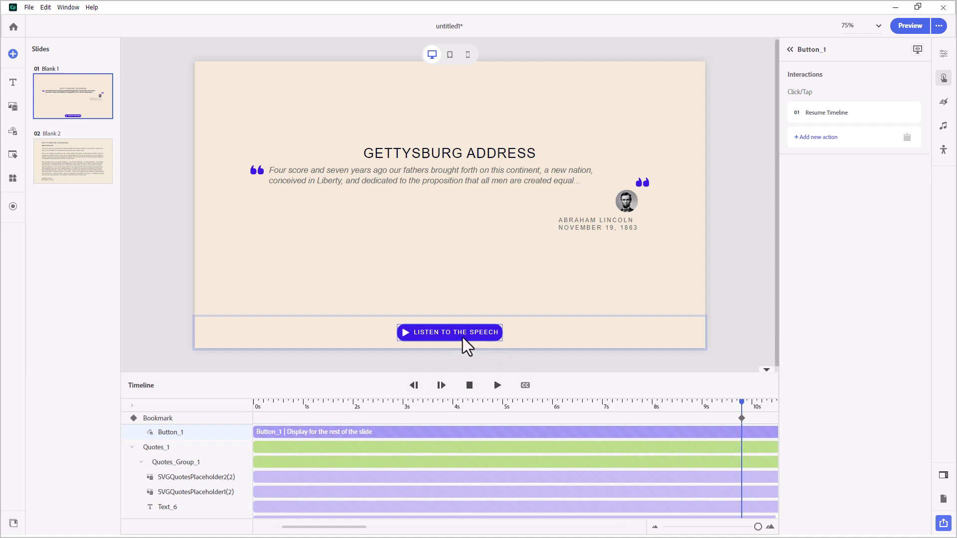
mouse_move(721, 297)
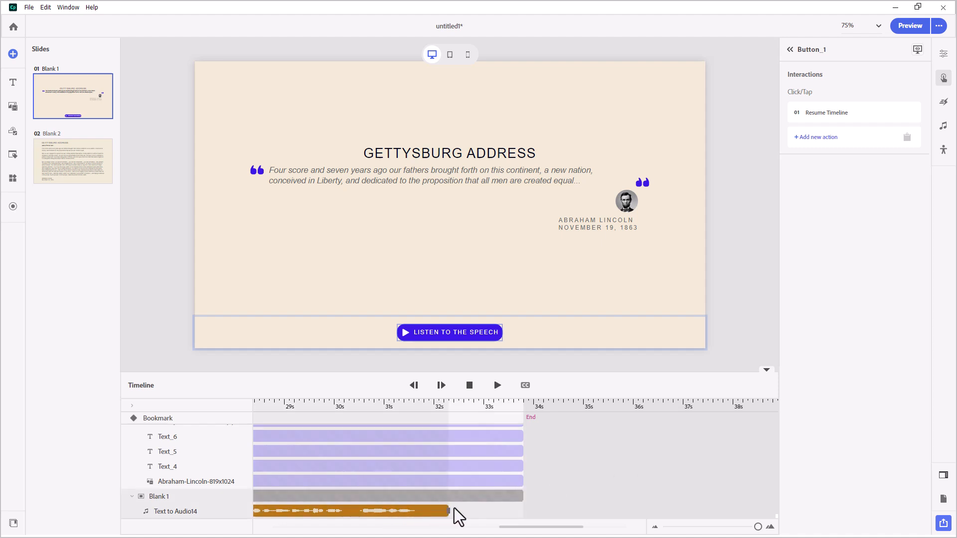
mouse_move(473, 420)
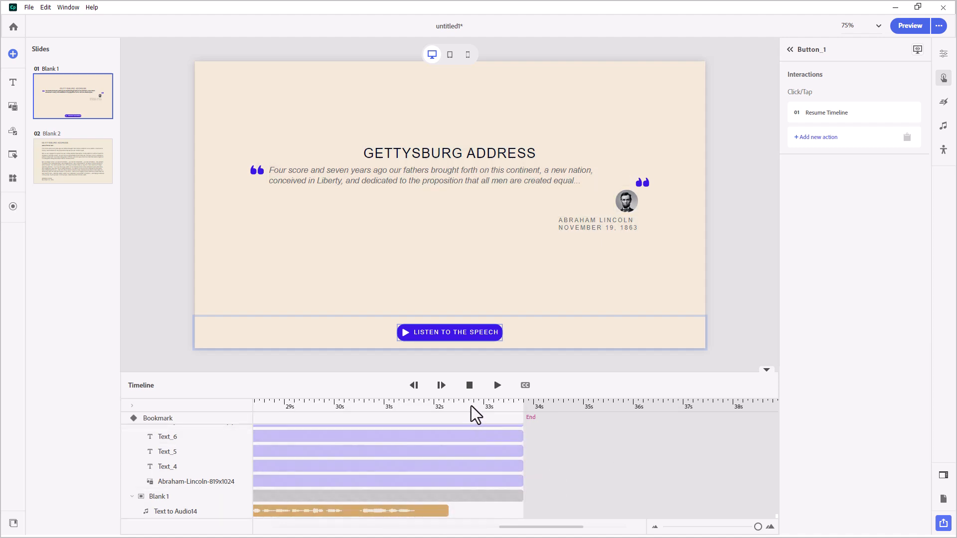
- Add a bookmark named 'GoToNe' just after the speech audio ends
left_click(473, 402)
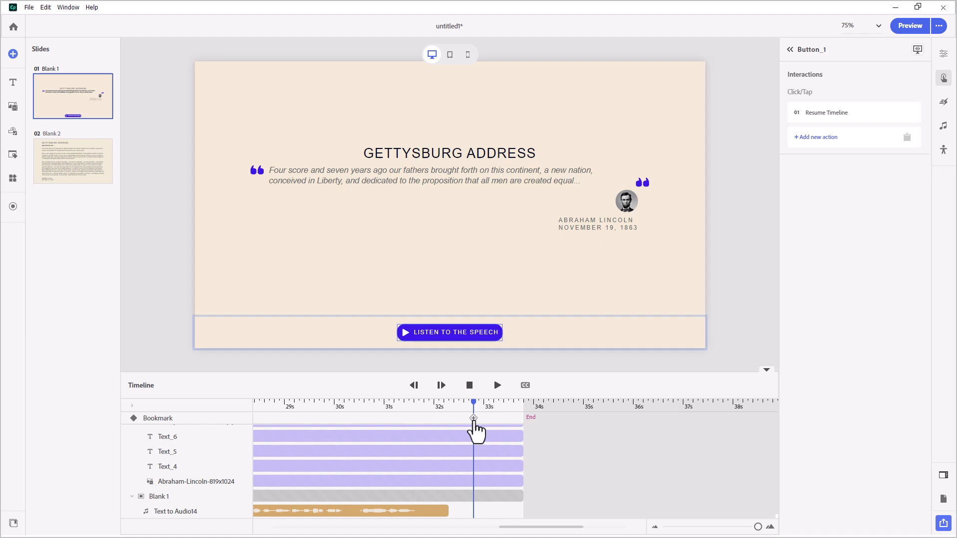
left_click(473, 419)
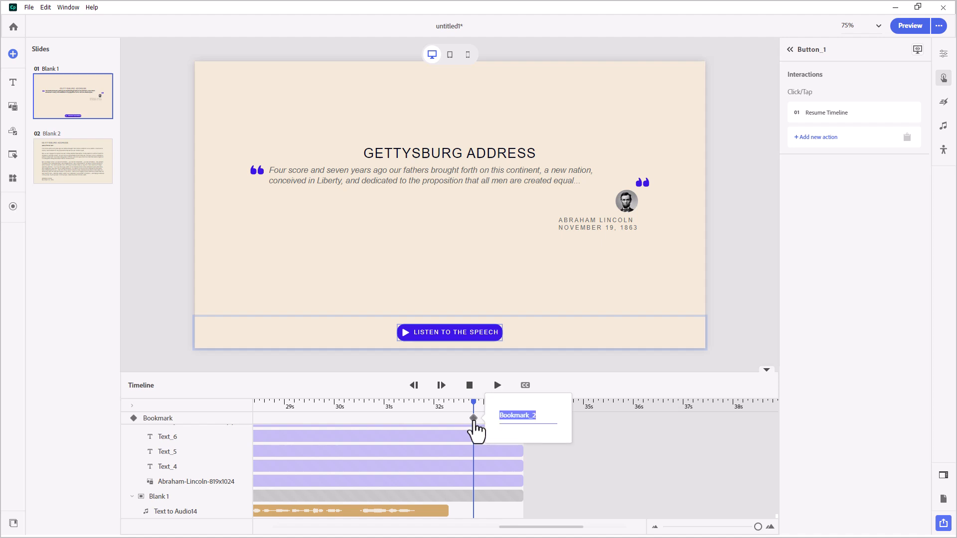
type("Go")
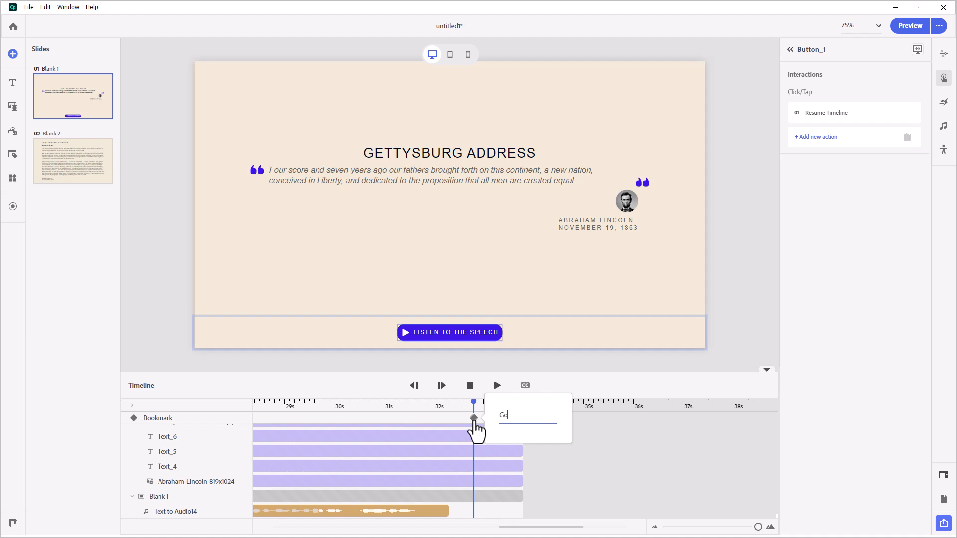
type("ToNe")
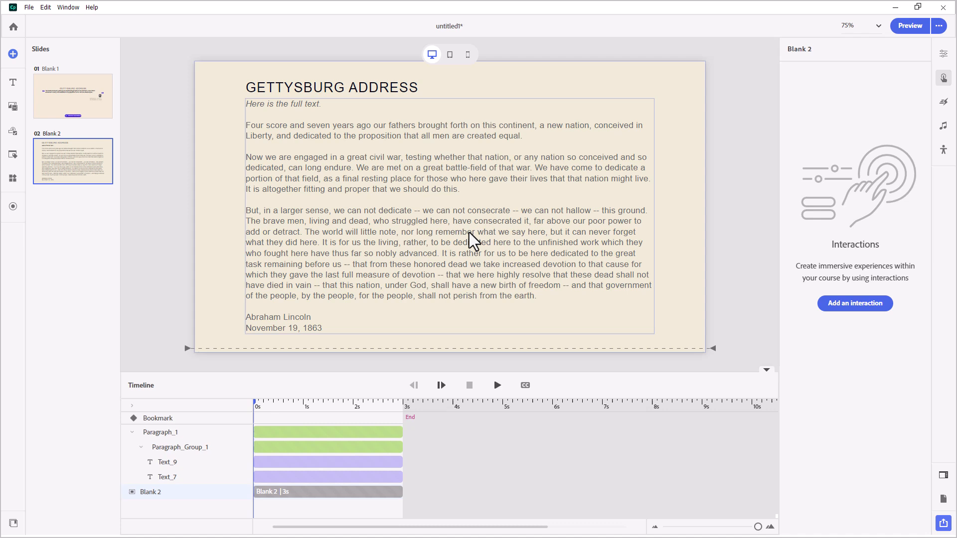
mouse_move(325, 157)
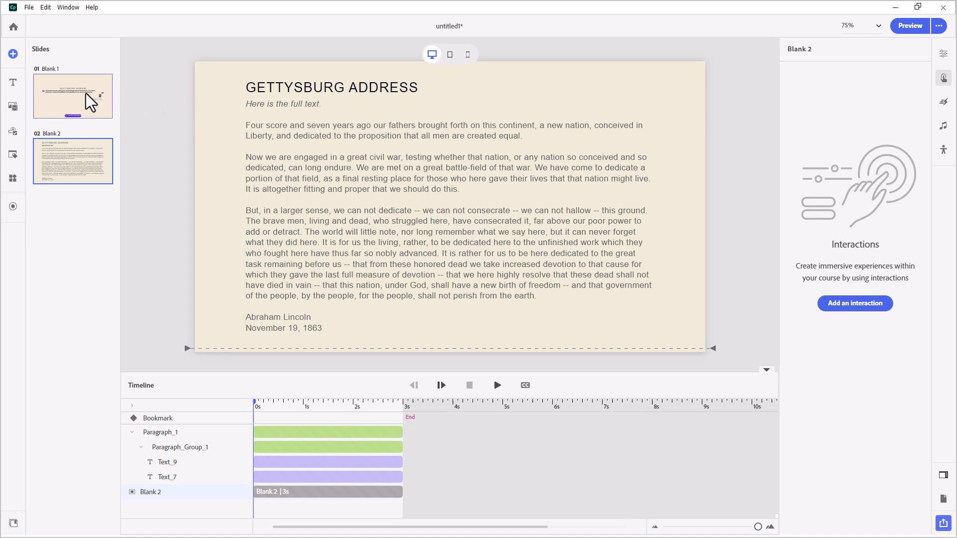
- Return to the Blank 1 slide and scroll its timeline to the GoToNext bookmark
left_click(73, 96)
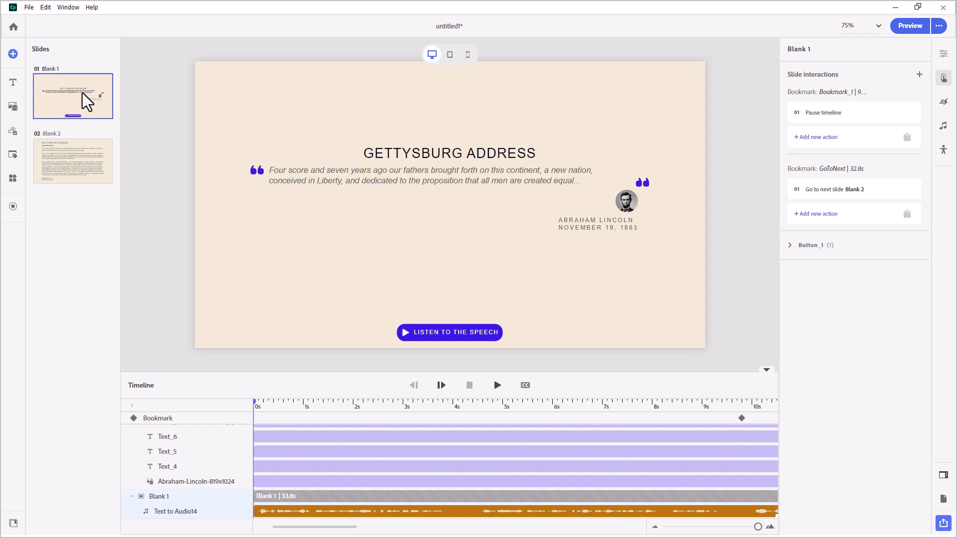
mouse_move(904, 59)
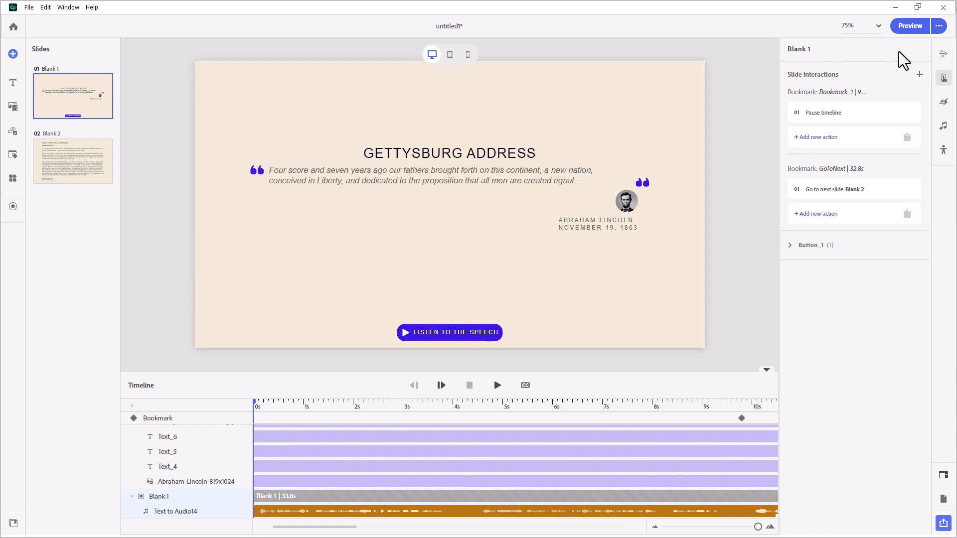
mouse_move(311, 528)
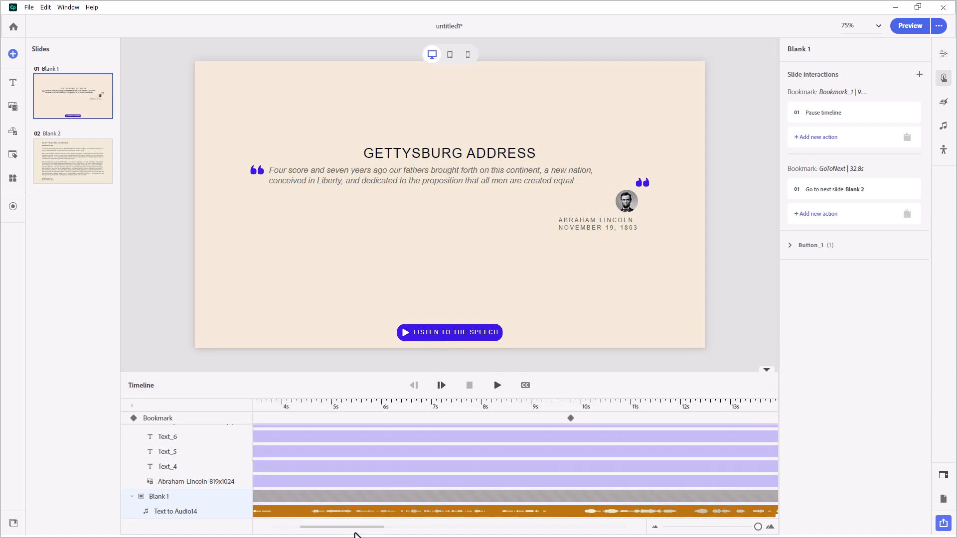
left_click_drag(356, 527, 517, 527)
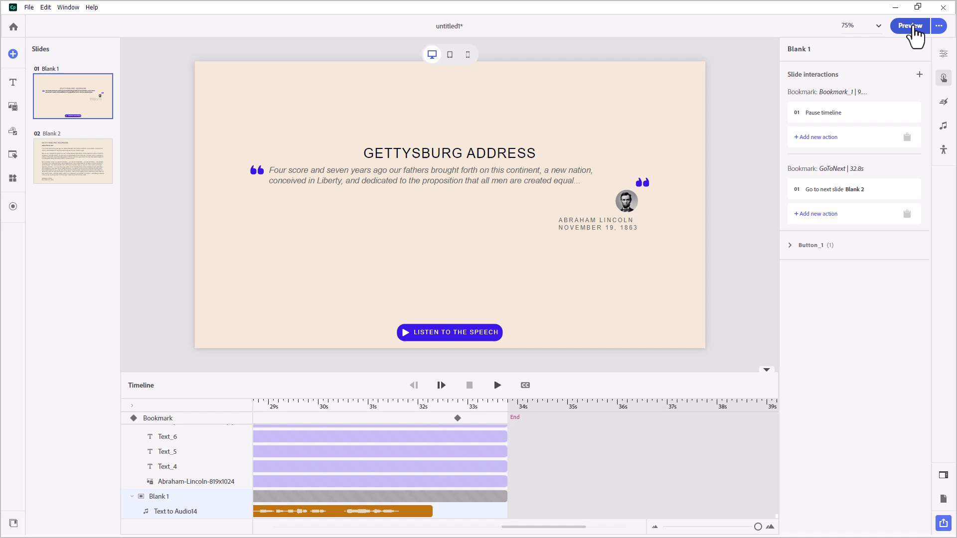
- Preview the course in the browser and let the intro slide play until it pauses
left_click(909, 26)
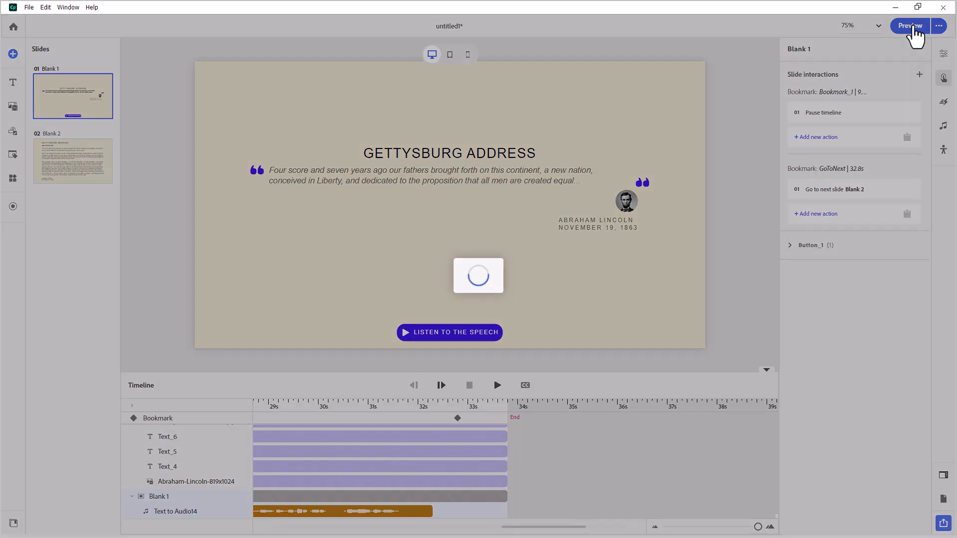
left_click(909, 26)
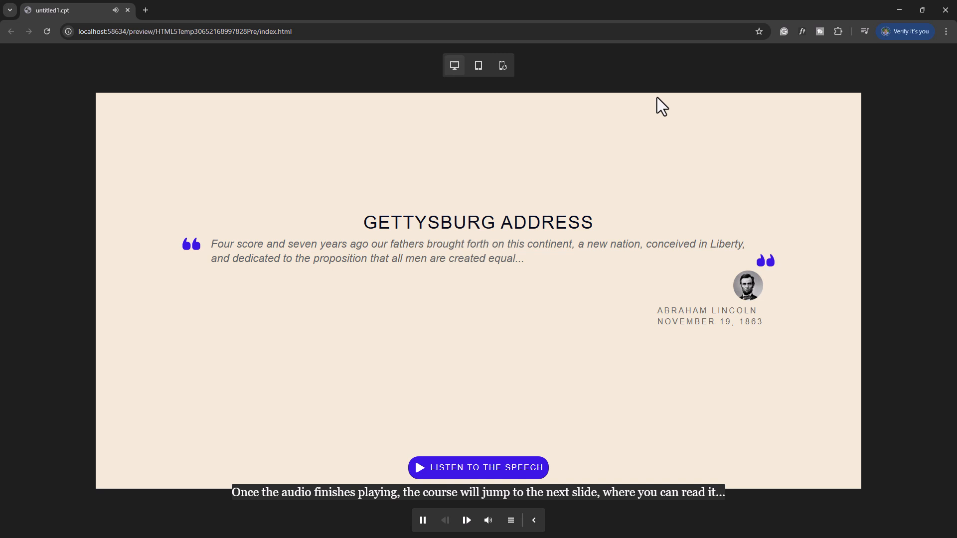
left_click(423, 520)
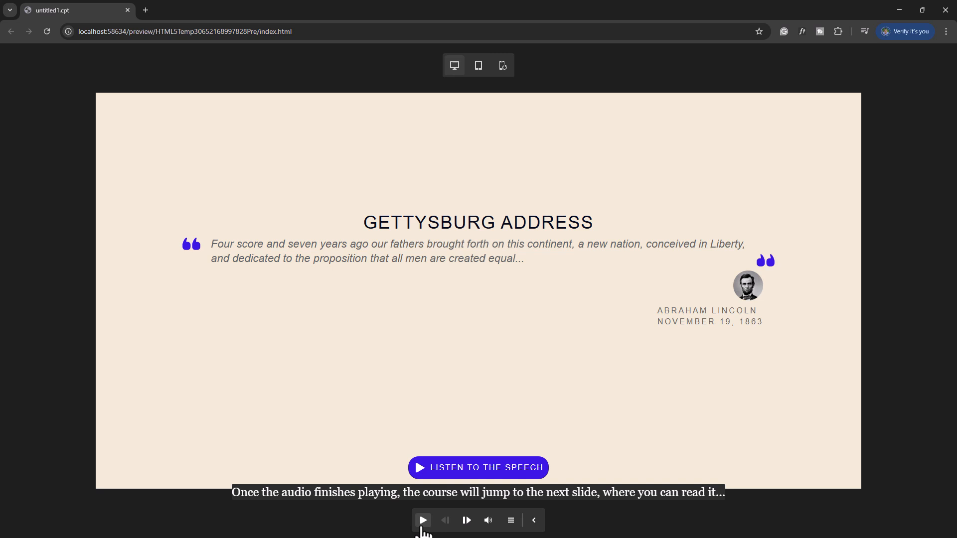
mouse_move(423, 520)
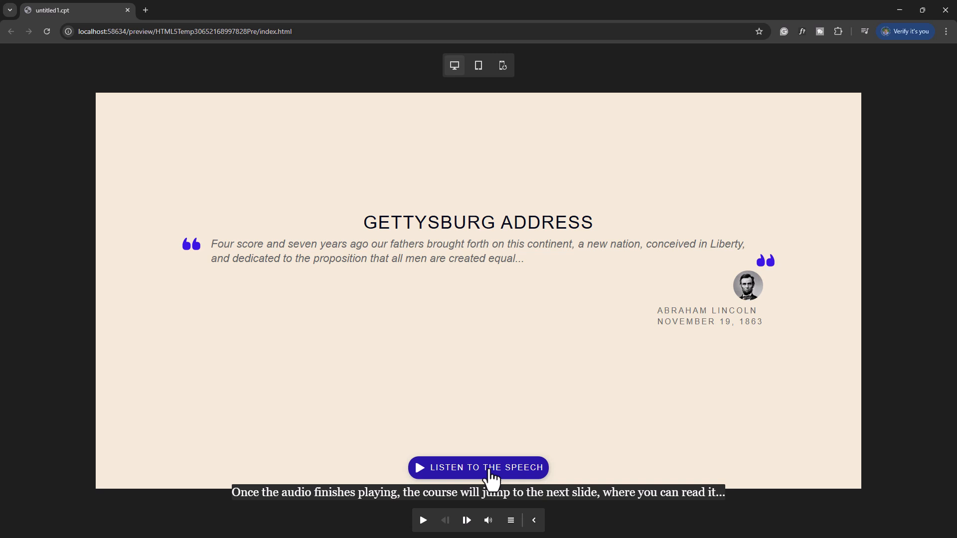
- Play the speech from the intro slide and advance to the full Gettysburg Address slide
left_click(478, 467)
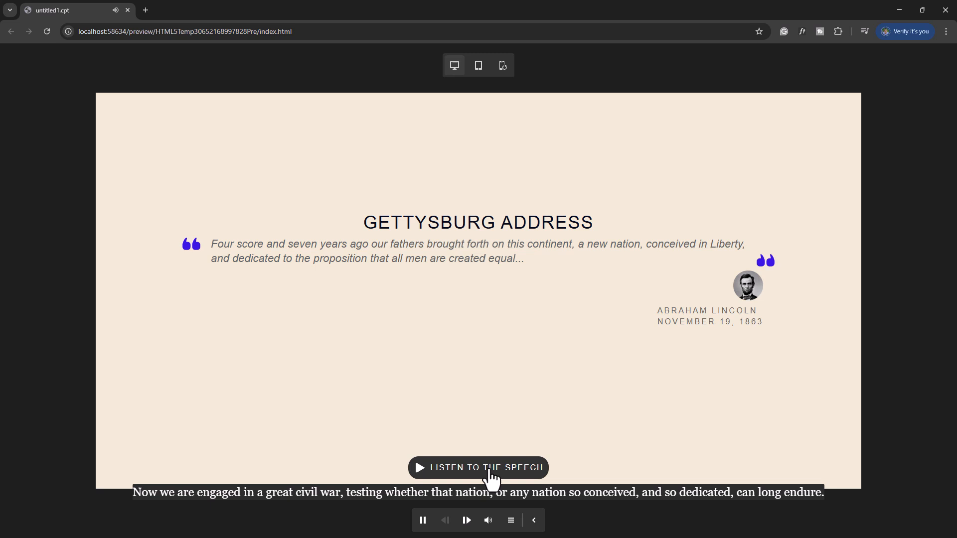
left_click(478, 467)
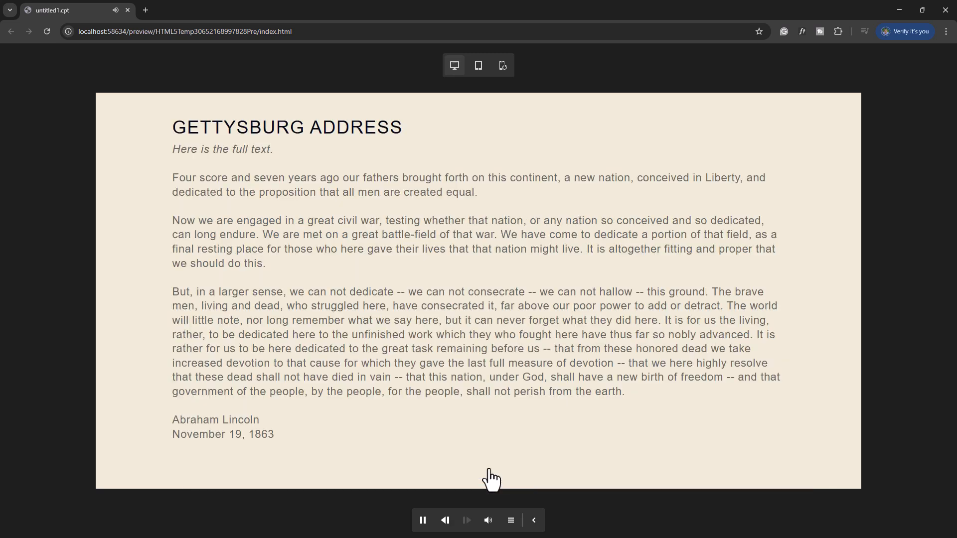
left_click(422, 520)
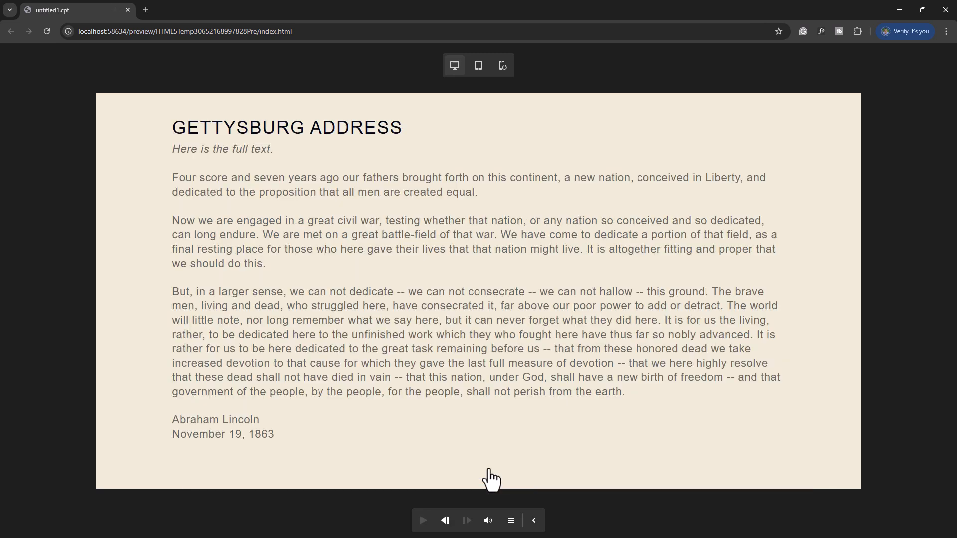